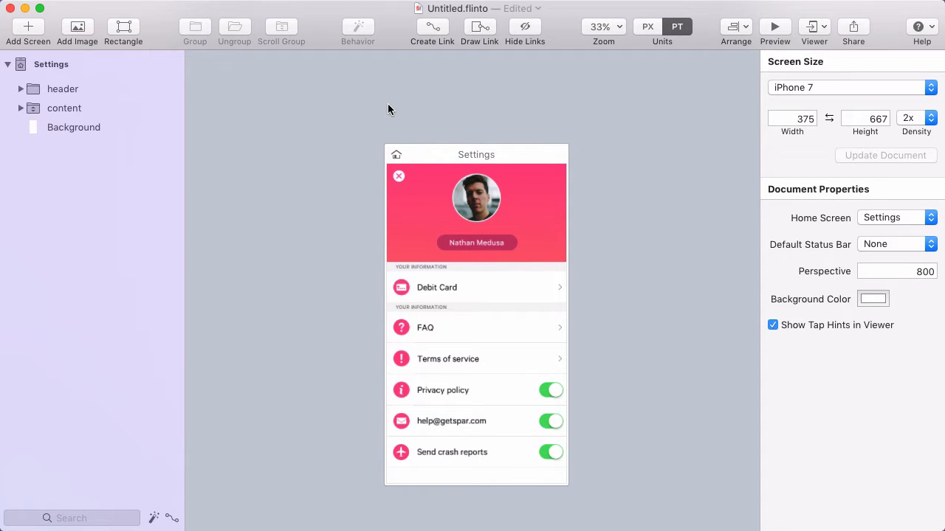
- Select the content group to show its Group Options with vertical scroll enabled
{"action": "left_click", "coordinate": [65, 108]}
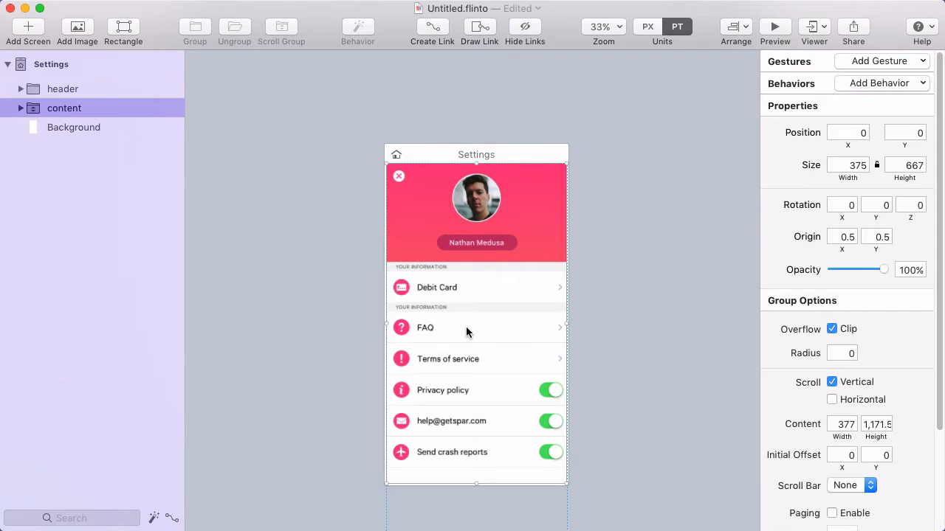
{"action": "mouse_move", "coordinate": [428, 165]}
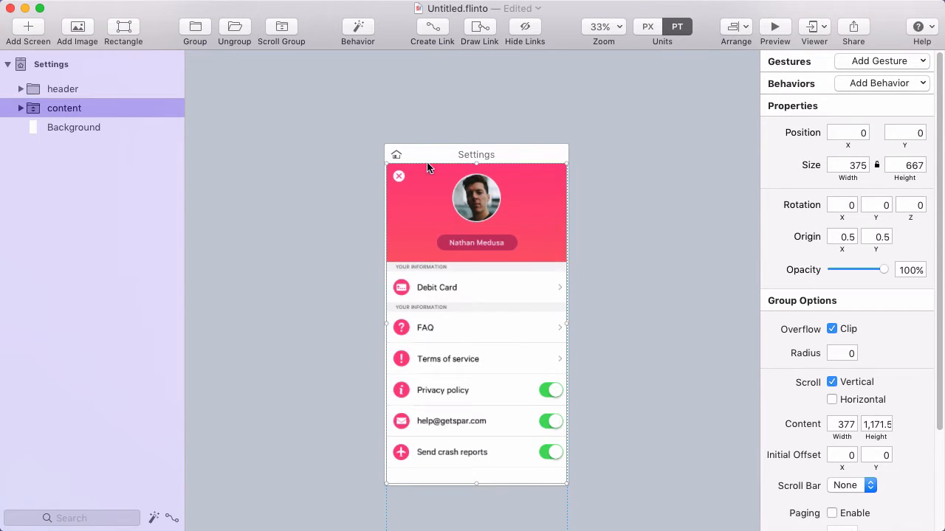
{"action": "mouse_move", "coordinate": [585, 192]}
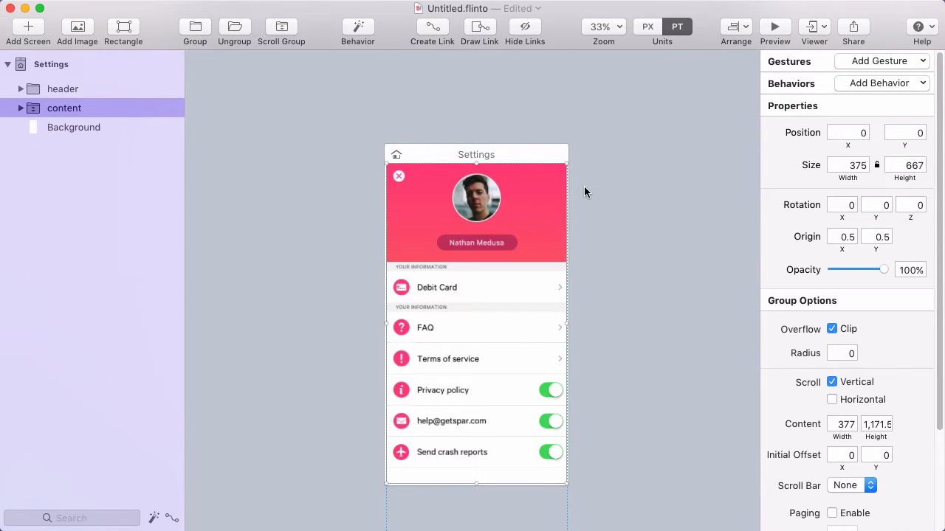
{"action": "mouse_move", "coordinate": [599, 250]}
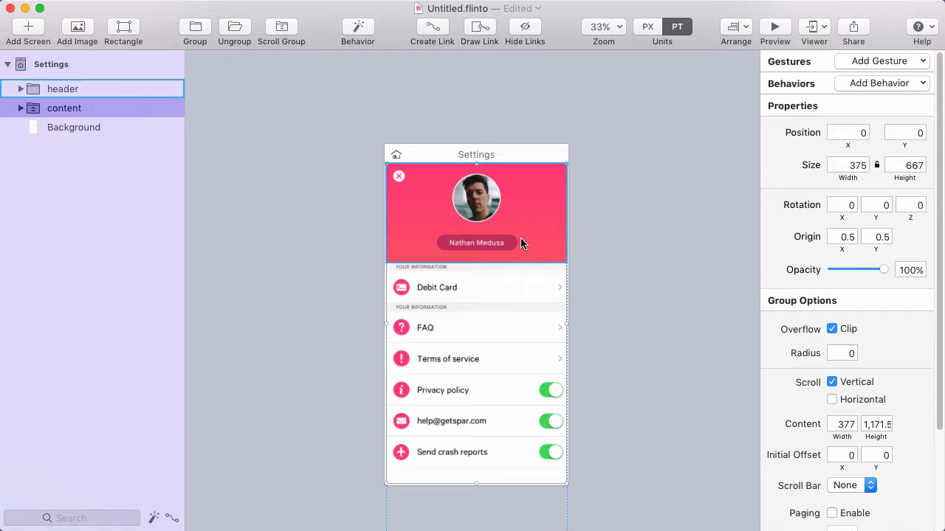
- Create a behavior for the screen and add a second state named Collapsed
{"action": "left_click", "coordinate": [357, 29]}
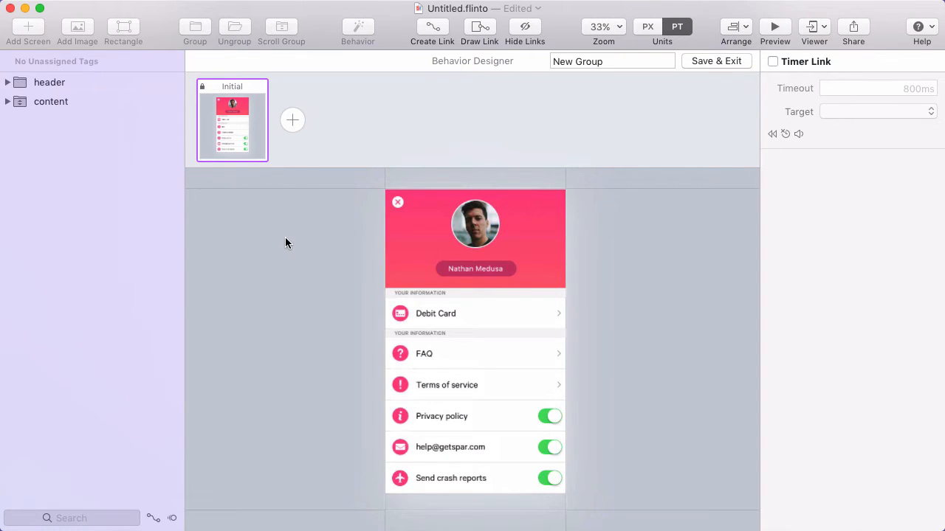
{"action": "left_click", "coordinate": [292, 119]}
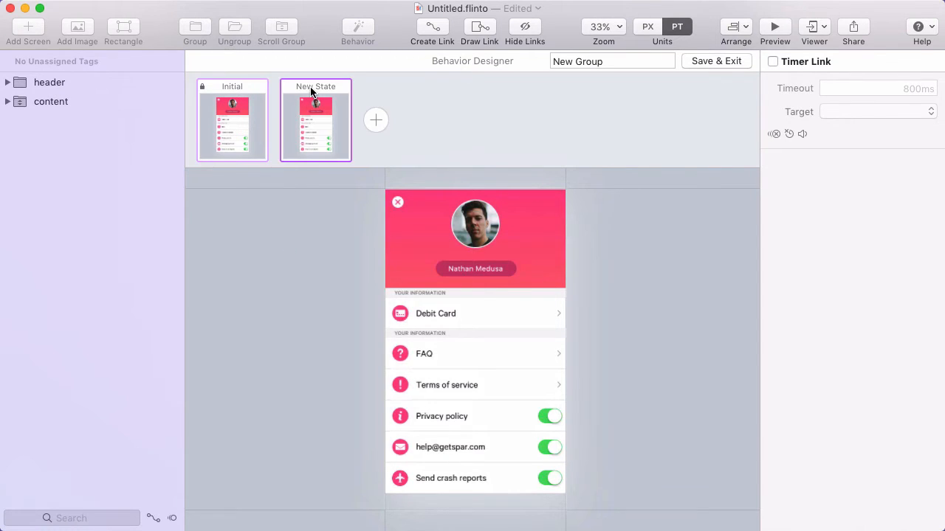
{"action": "double_click", "coordinate": [316, 85]}
{"action": "type", "text": "Collapsed"}
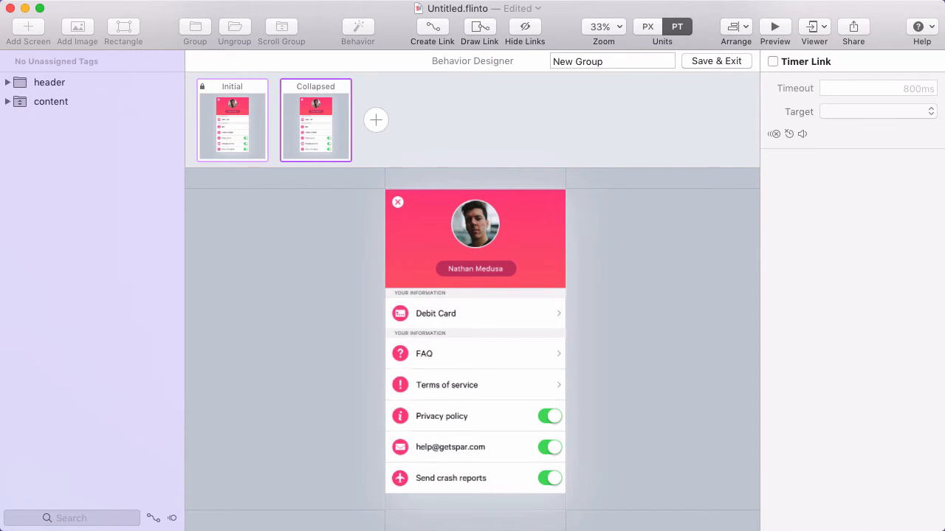
{"action": "left_click", "coordinate": [472, 236]}
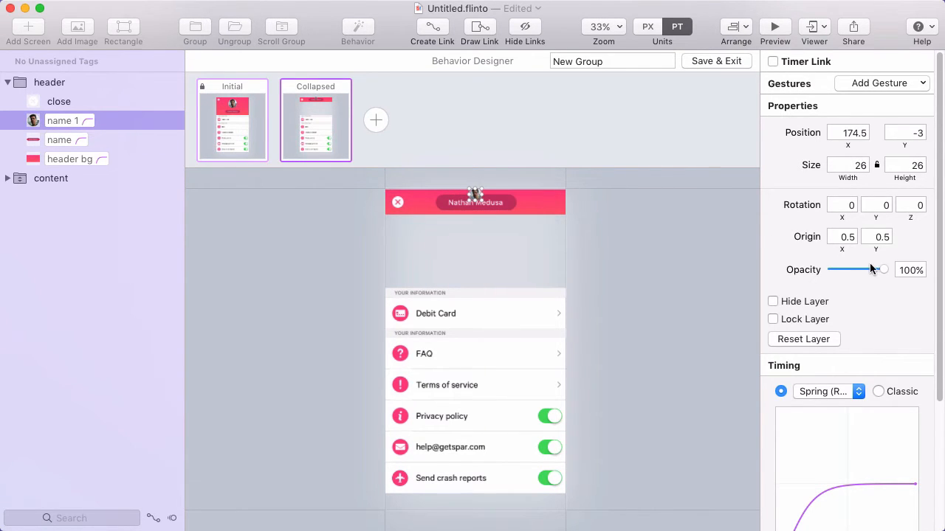
- Deselect the header layers after shrinking the Collapsed header to a thin pink bar
{"action": "left_click", "coordinate": [774, 62]}
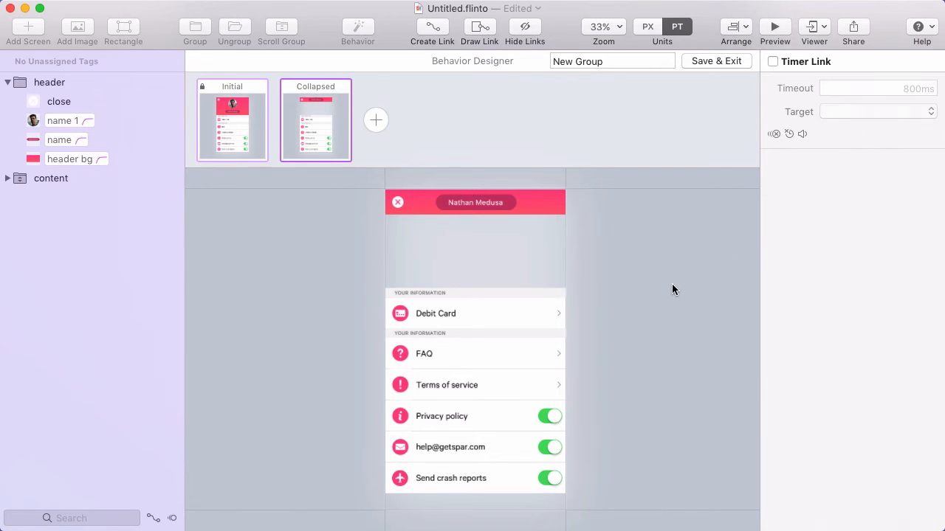
- Select the content group below the thin header
{"action": "left_click", "coordinate": [51, 177]}
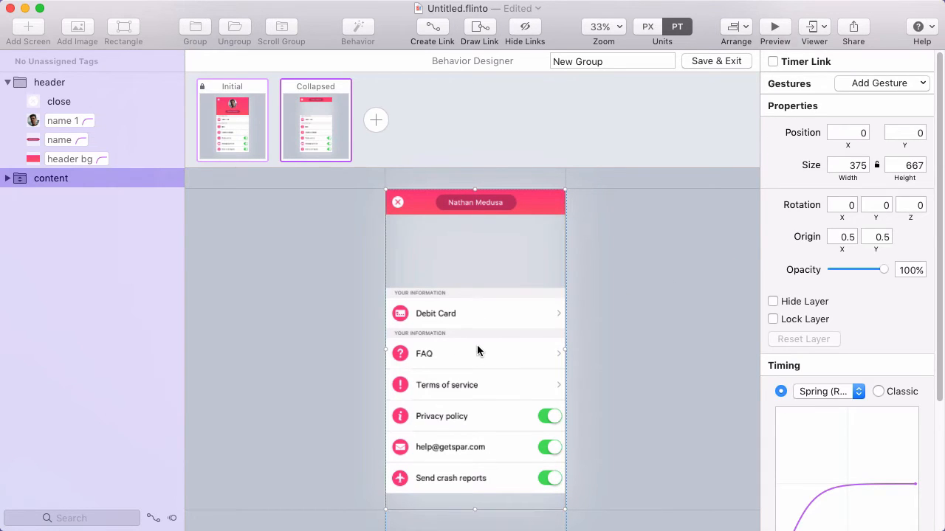
{"action": "mouse_move", "coordinate": [432, 244]}
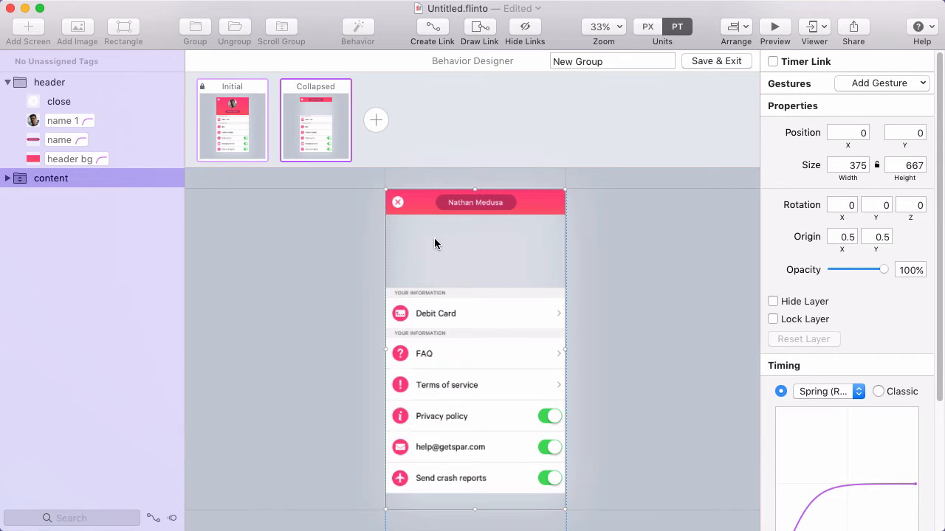
{"action": "mouse_move", "coordinate": [232, 140]}
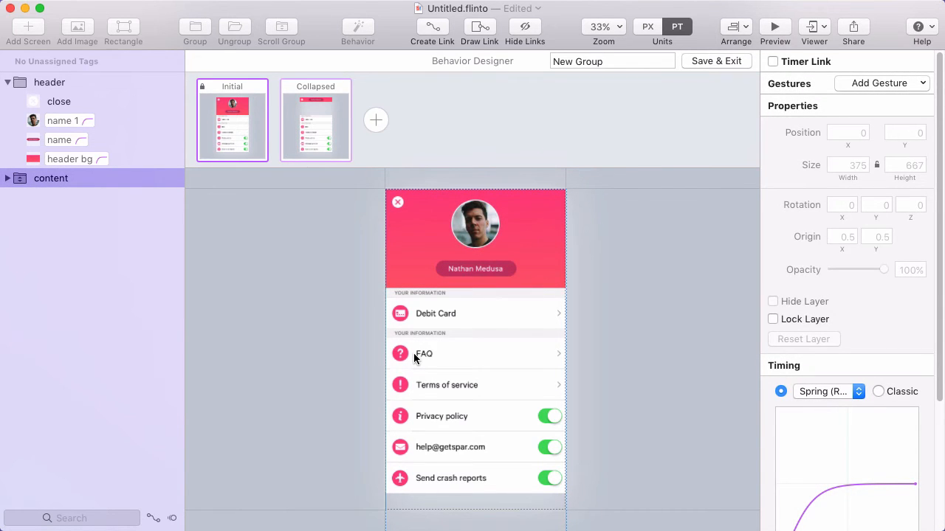
{"action": "mouse_move", "coordinate": [437, 66]}
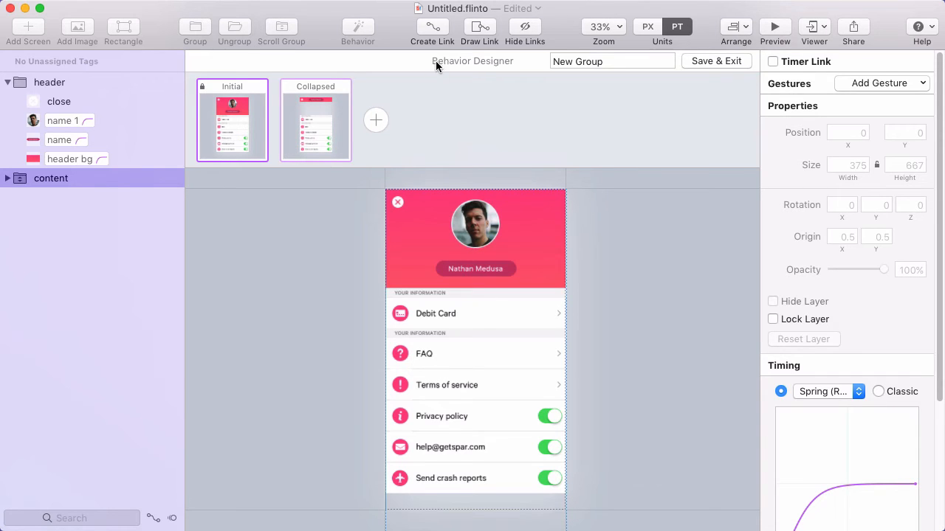
- Start a transition link from the content group to the Collapsed state
{"action": "left_click", "coordinate": [880, 83]}
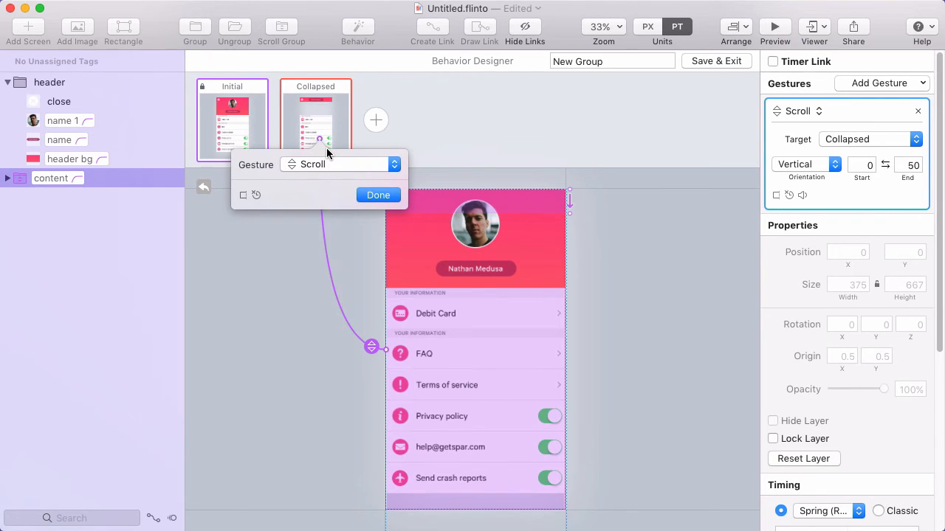
{"action": "mouse_move", "coordinate": [354, 177]}
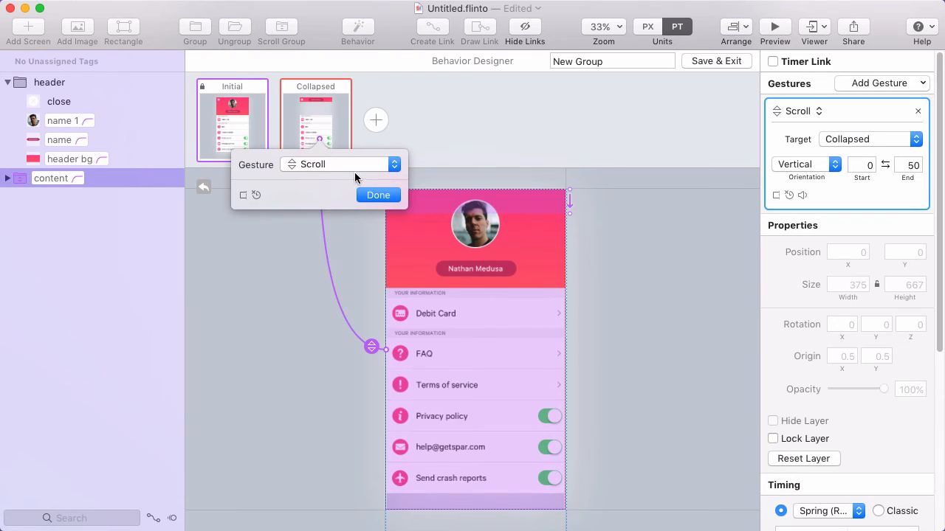
- Confirm a vertical Scroll gesture from 0 to 50 driving the link to Collapsed
{"action": "left_click", "coordinate": [378, 195]}
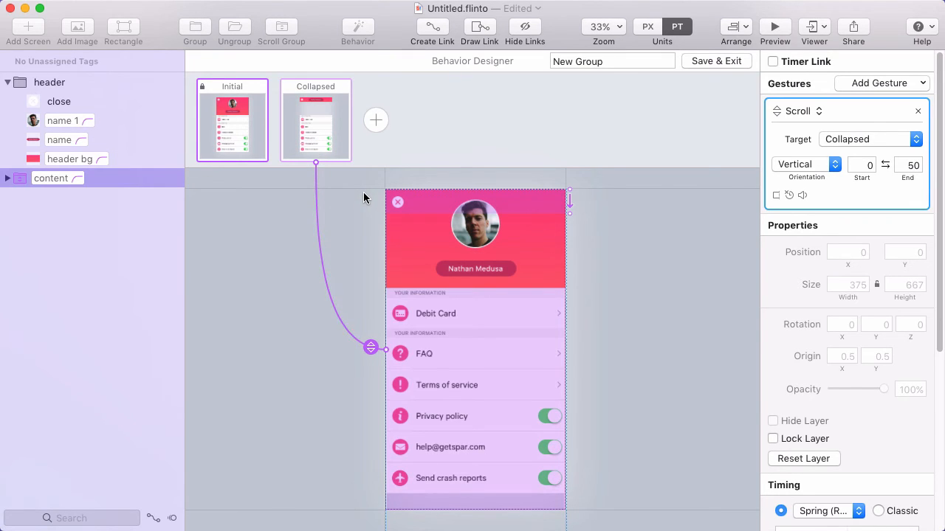